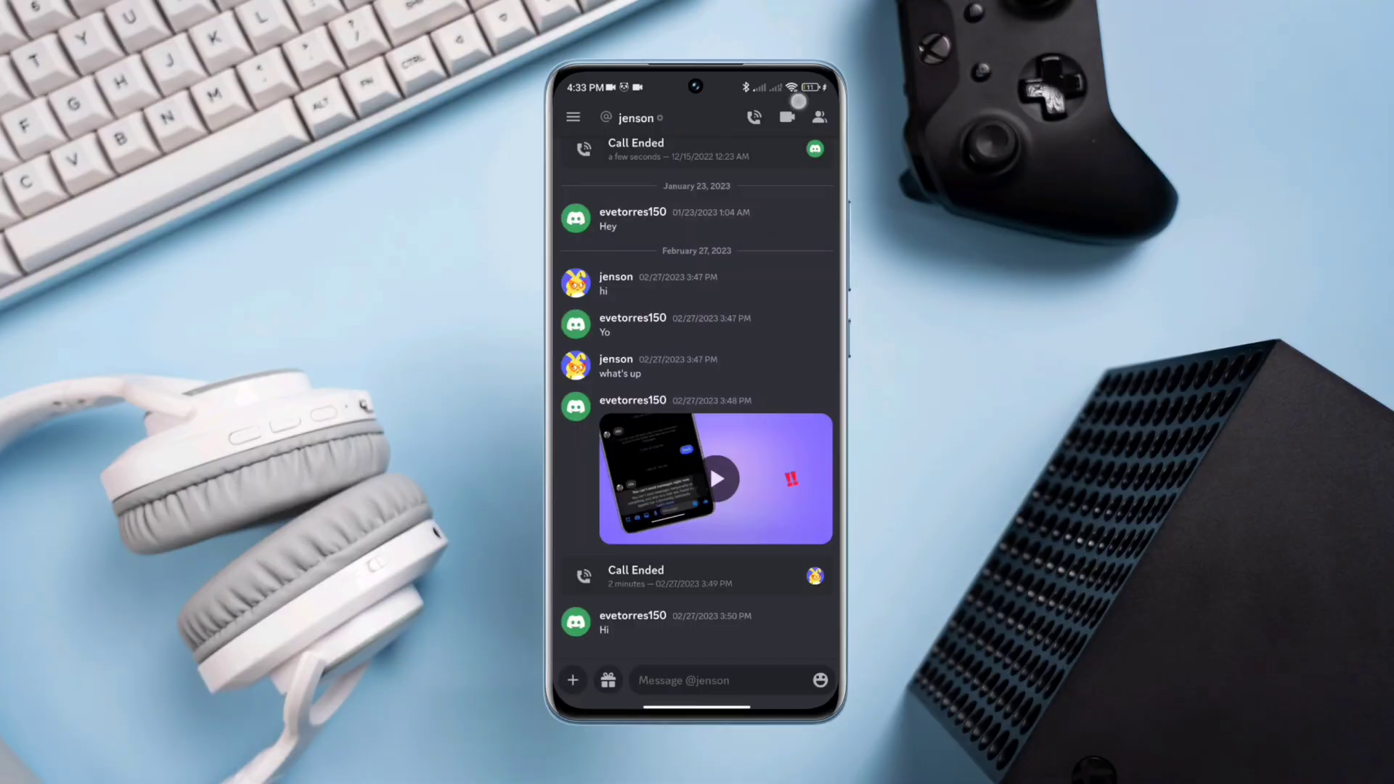
Call jenson from the Discord DM, then hang up while it rings.
{"action": "left_click", "coordinate": [754, 117]}
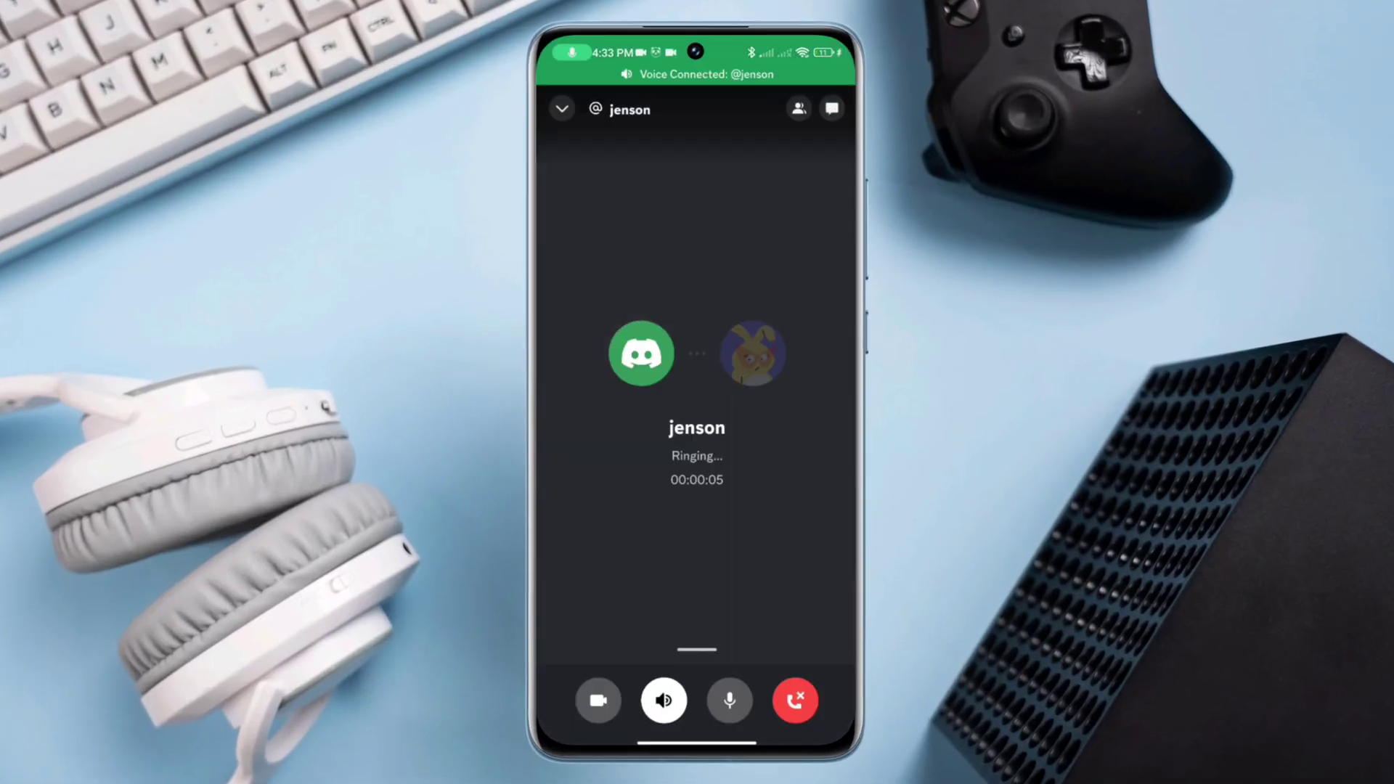
{"action": "left_click", "coordinate": [797, 699]}
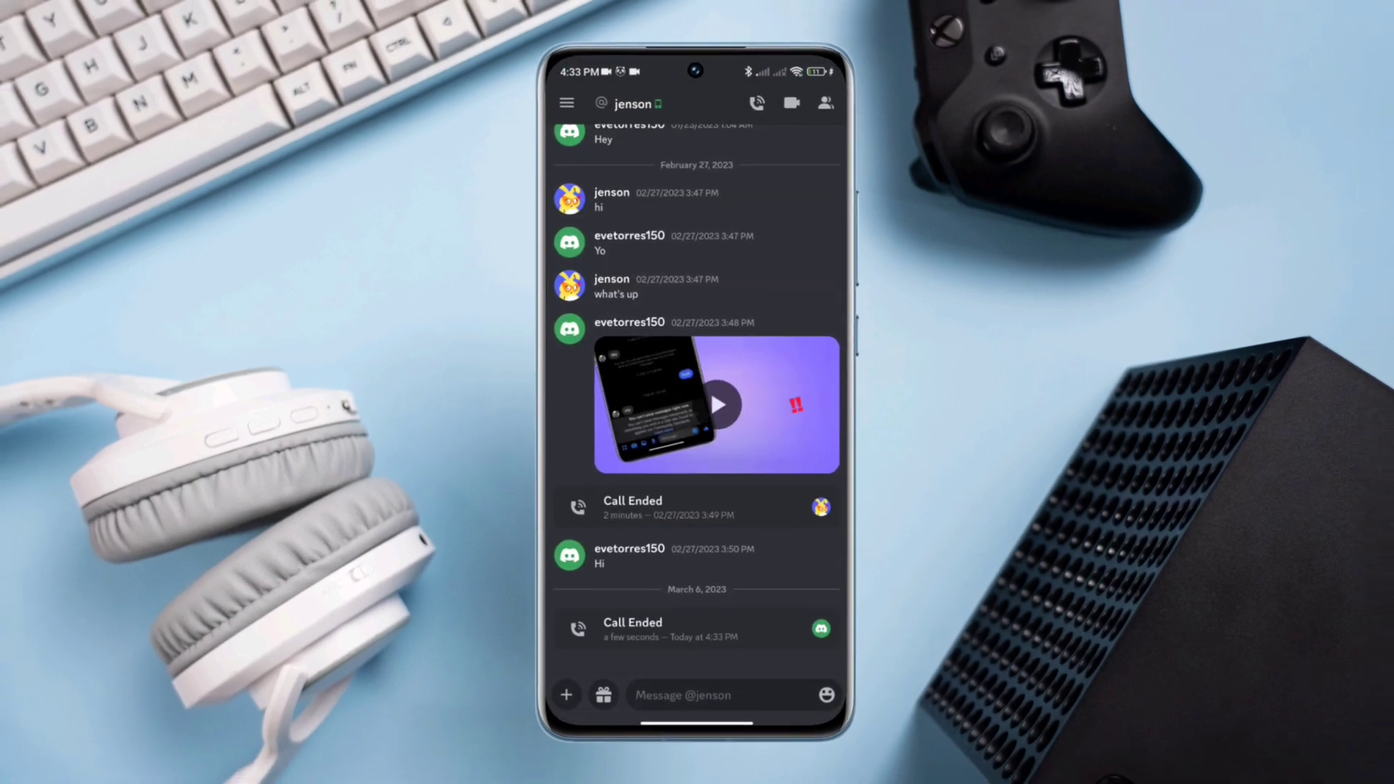
{"action": "left_click", "coordinate": [757, 102]}
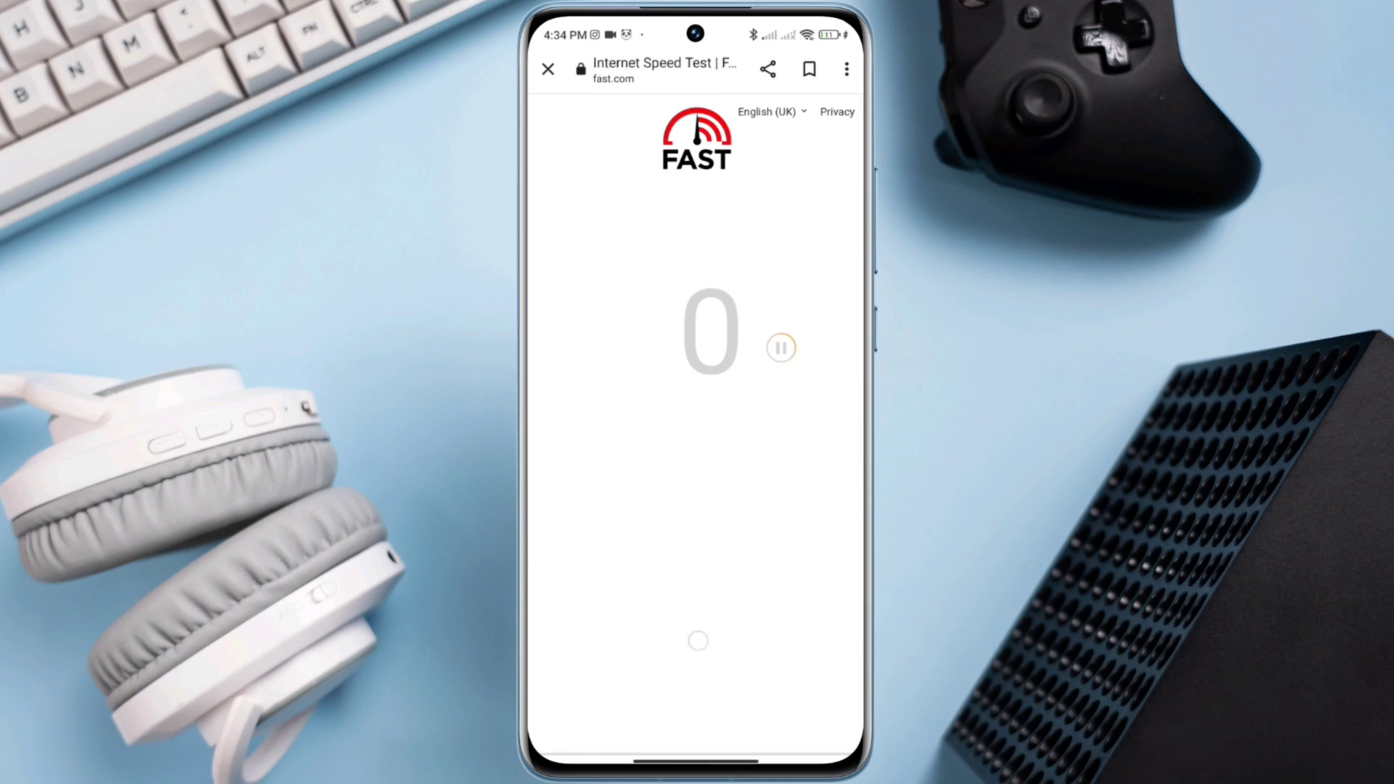
Run the fast.com speed test, then pull down the Control Centre.
{"action": "left_click", "coordinate": [565, 69]}
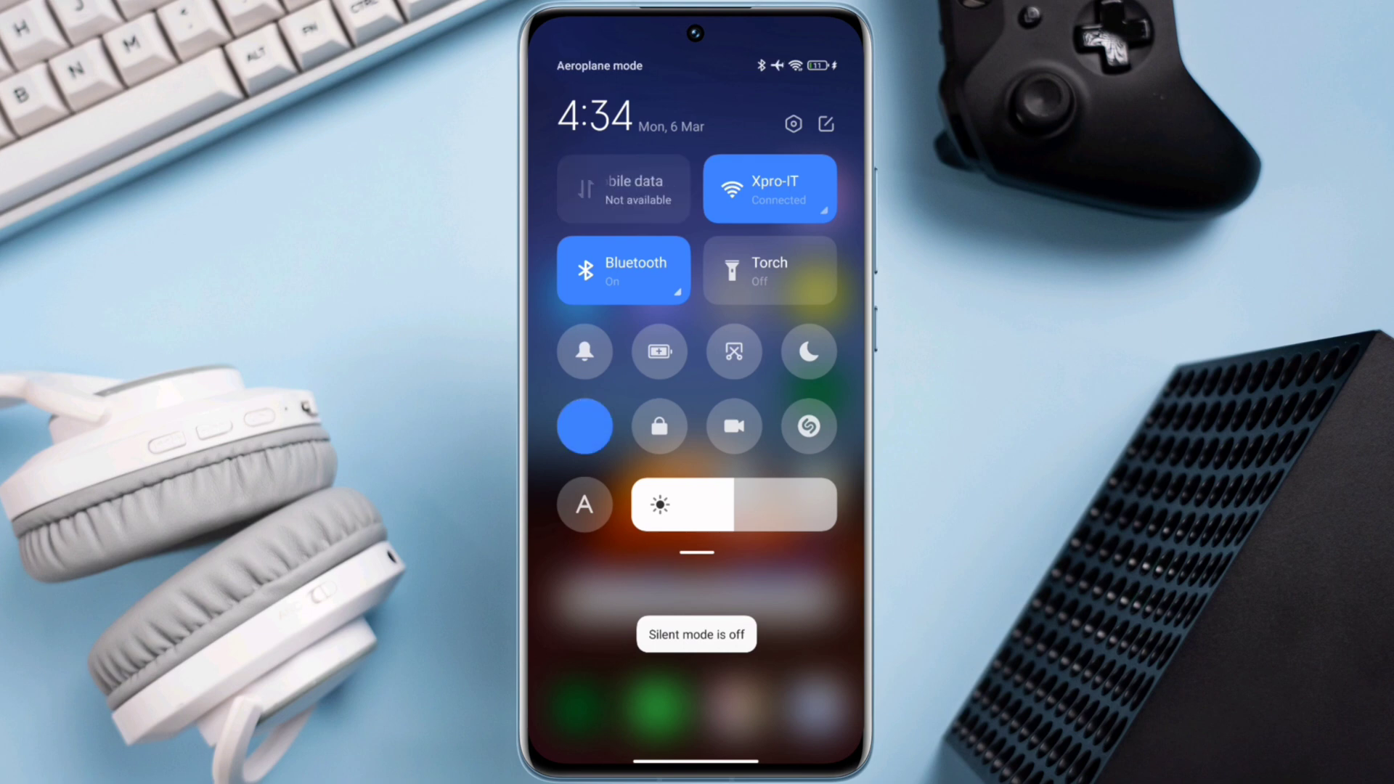
Toggle aeroplane mode on and off, re-enable Wi-Fi, and go to the home screen.
{"action": "left_click", "coordinate": [584, 427]}
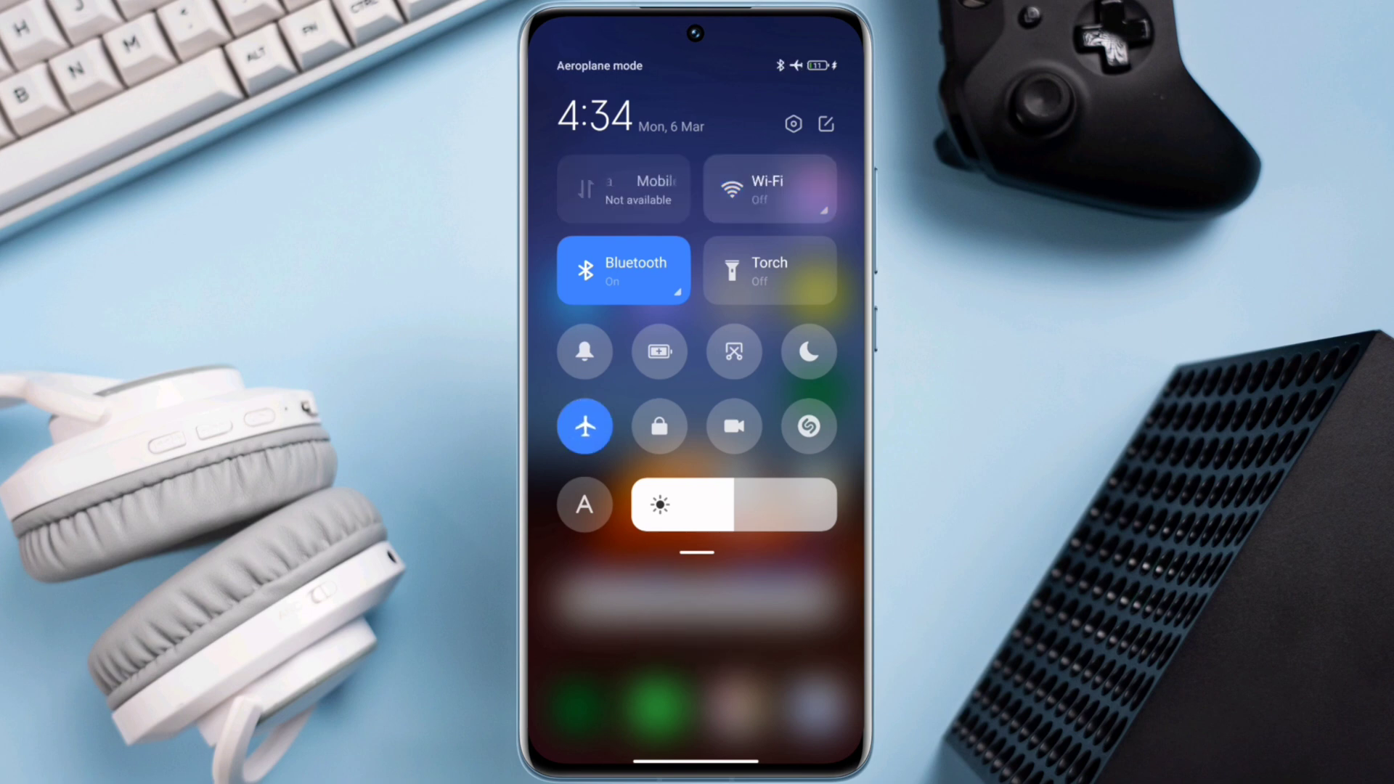
{"action": "left_click", "coordinate": [585, 426]}
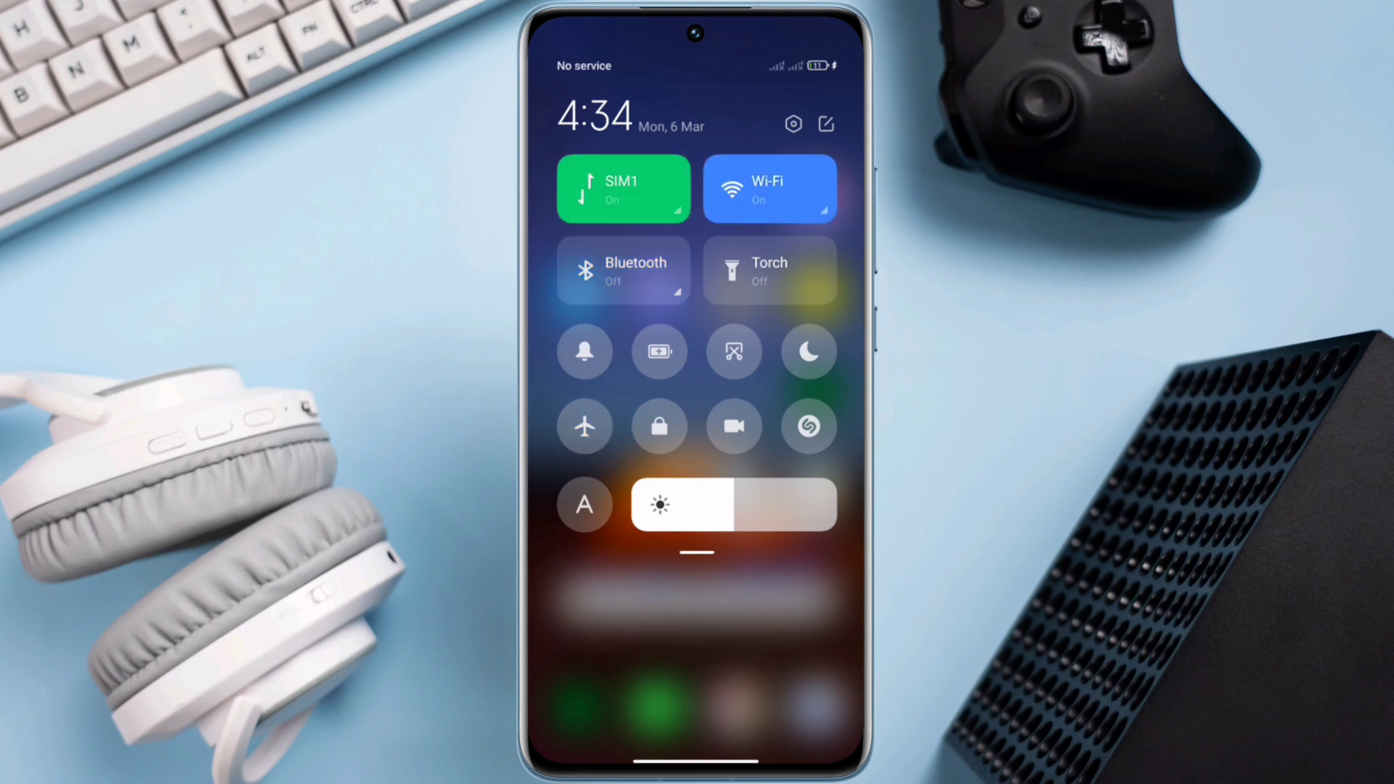
{"action": "left_click", "coordinate": [769, 188]}
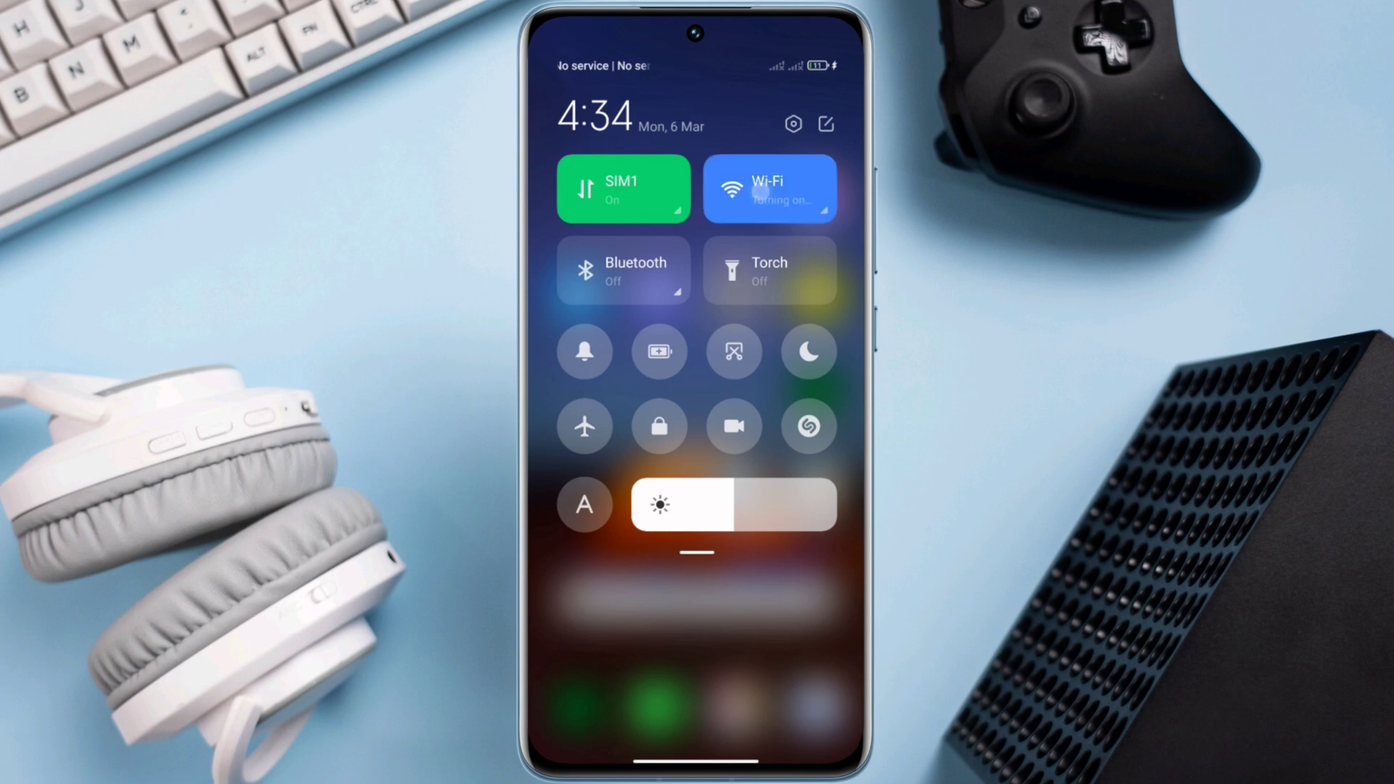
{"action": "left_click", "coordinate": [623, 268]}
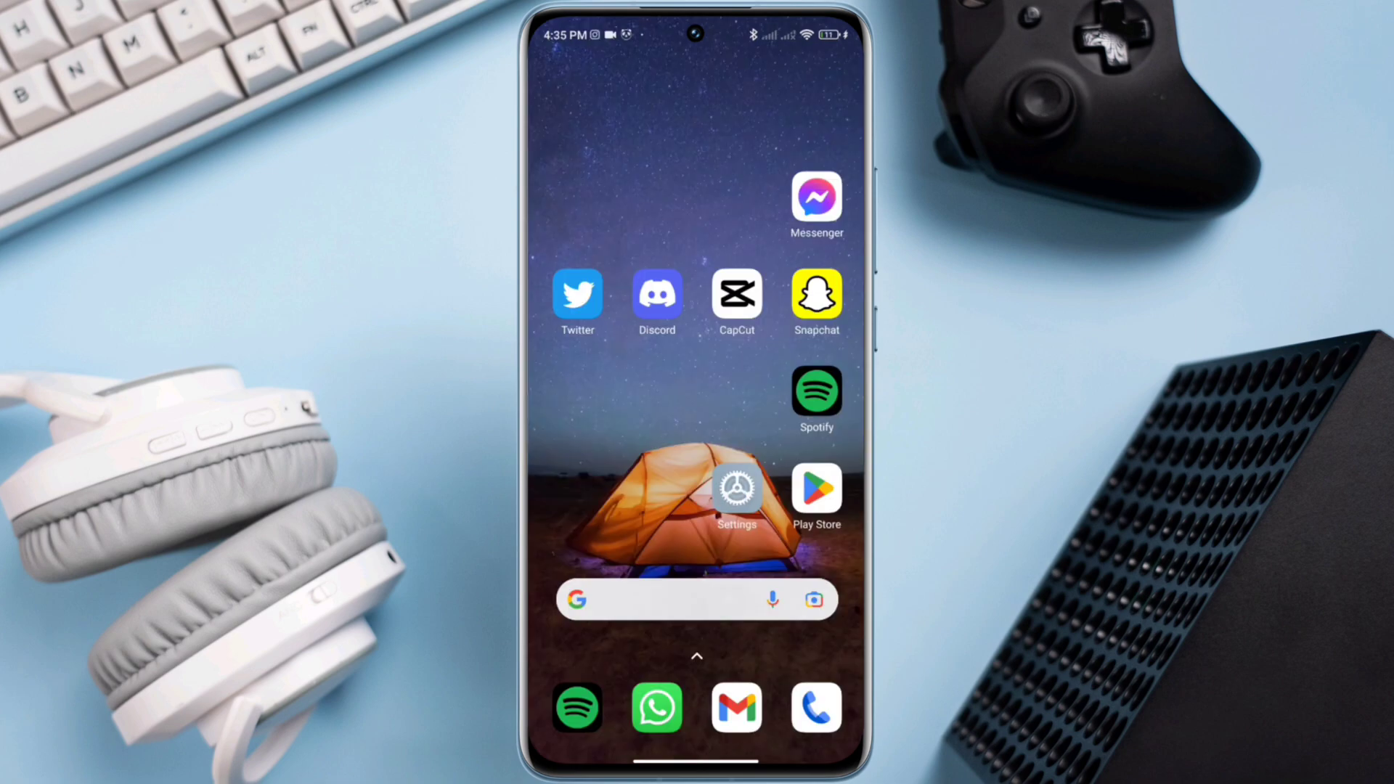
{"action": "left_click", "coordinate": [736, 487]}
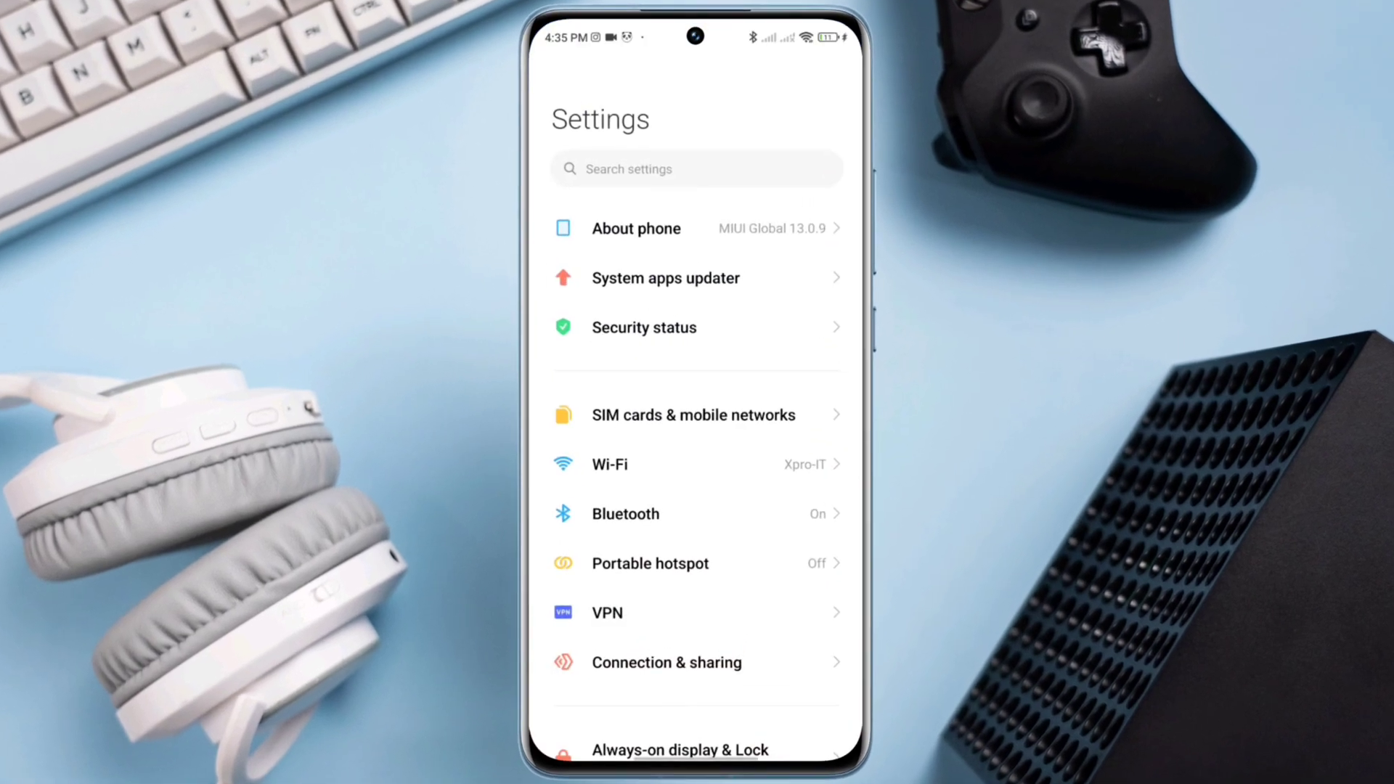
{"action": "scroll", "scroll_direction": "down", "scroll_amount": 3}
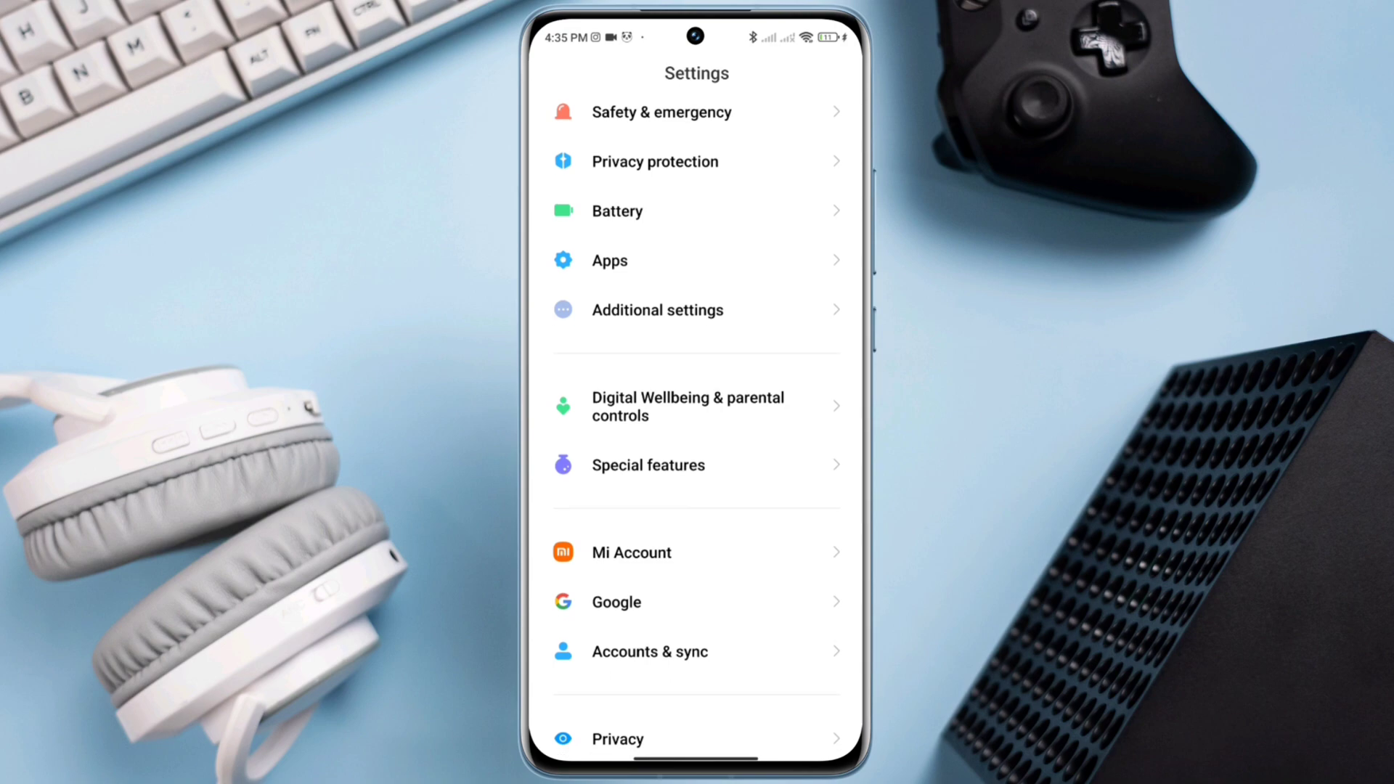
{"action": "left_click", "coordinate": [658, 310]}
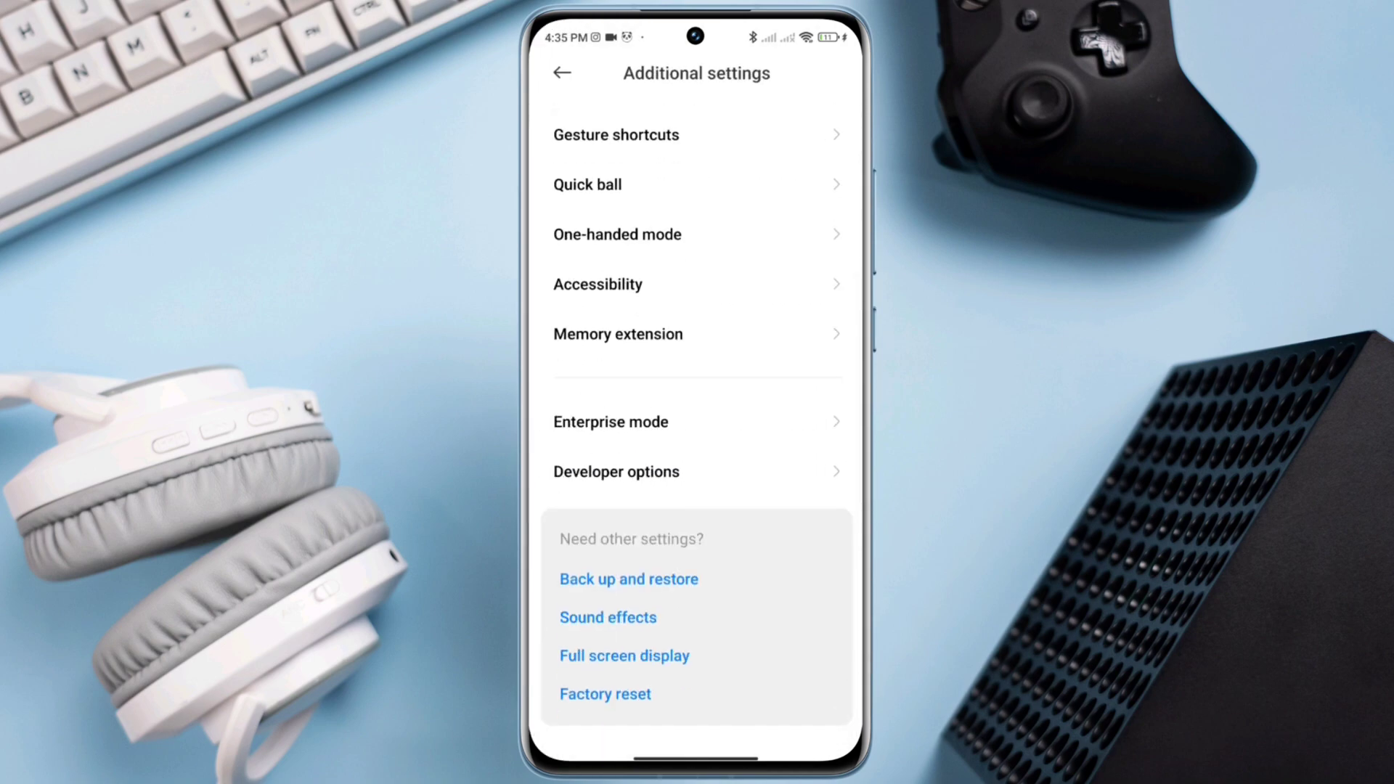
{"action": "left_click", "coordinate": [616, 472]}
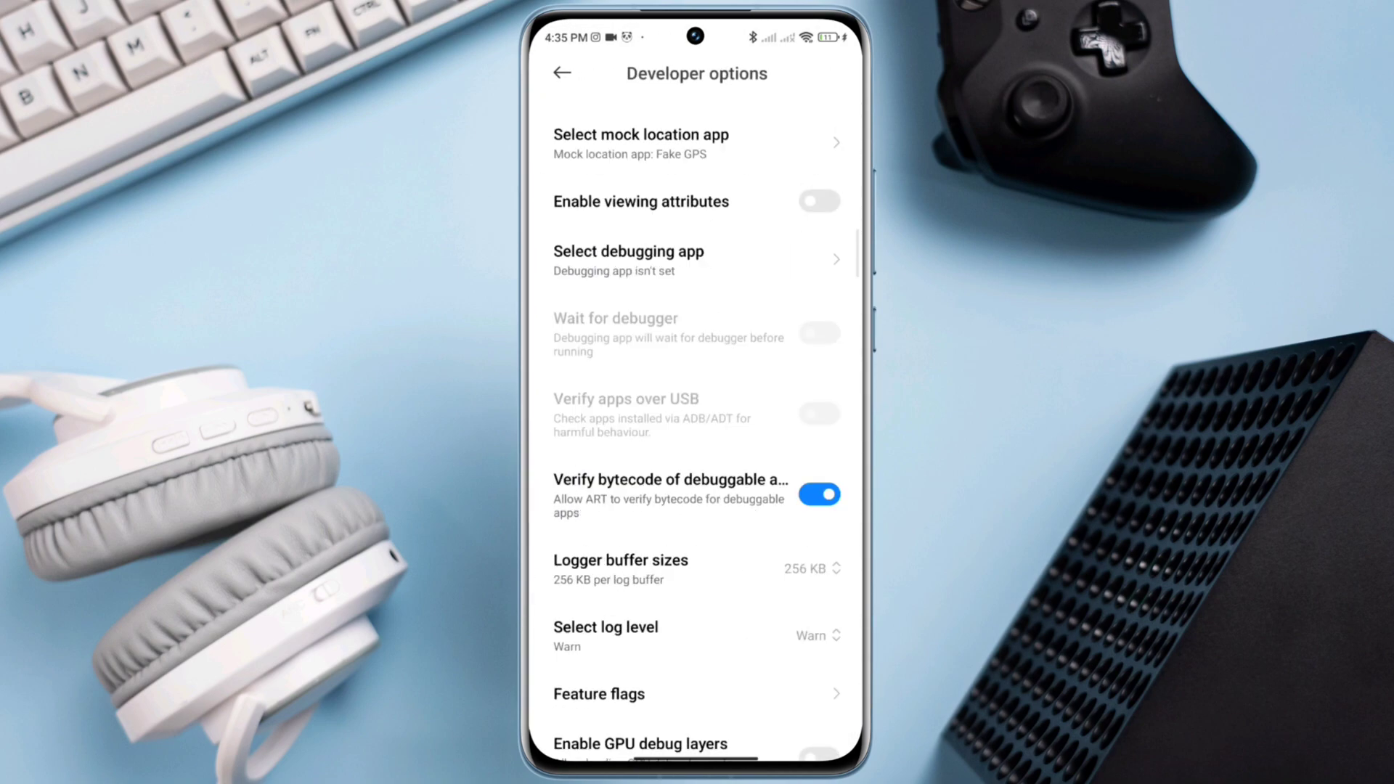
{"action": "scroll", "scroll_direction": "down", "scroll_amount": 3}
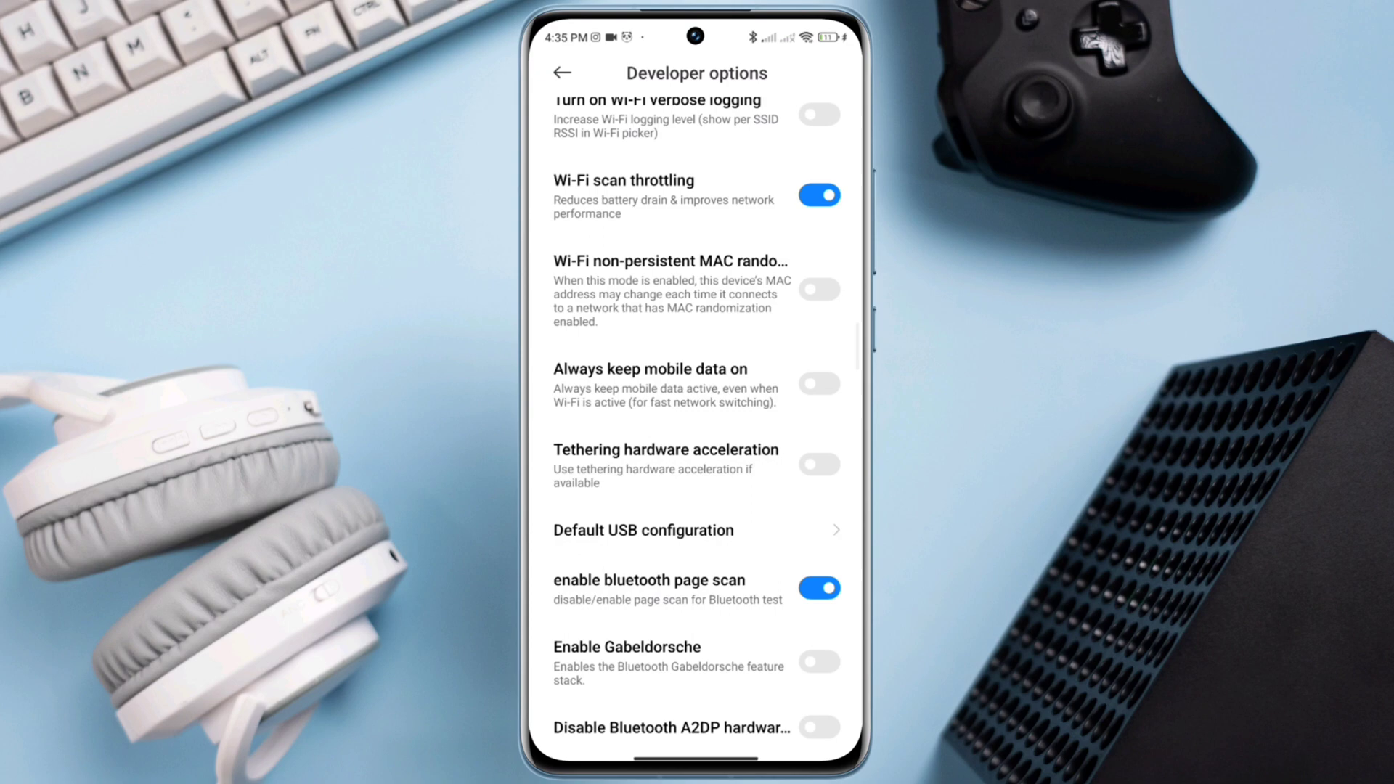
{"action": "left_click", "coordinate": [818, 384]}
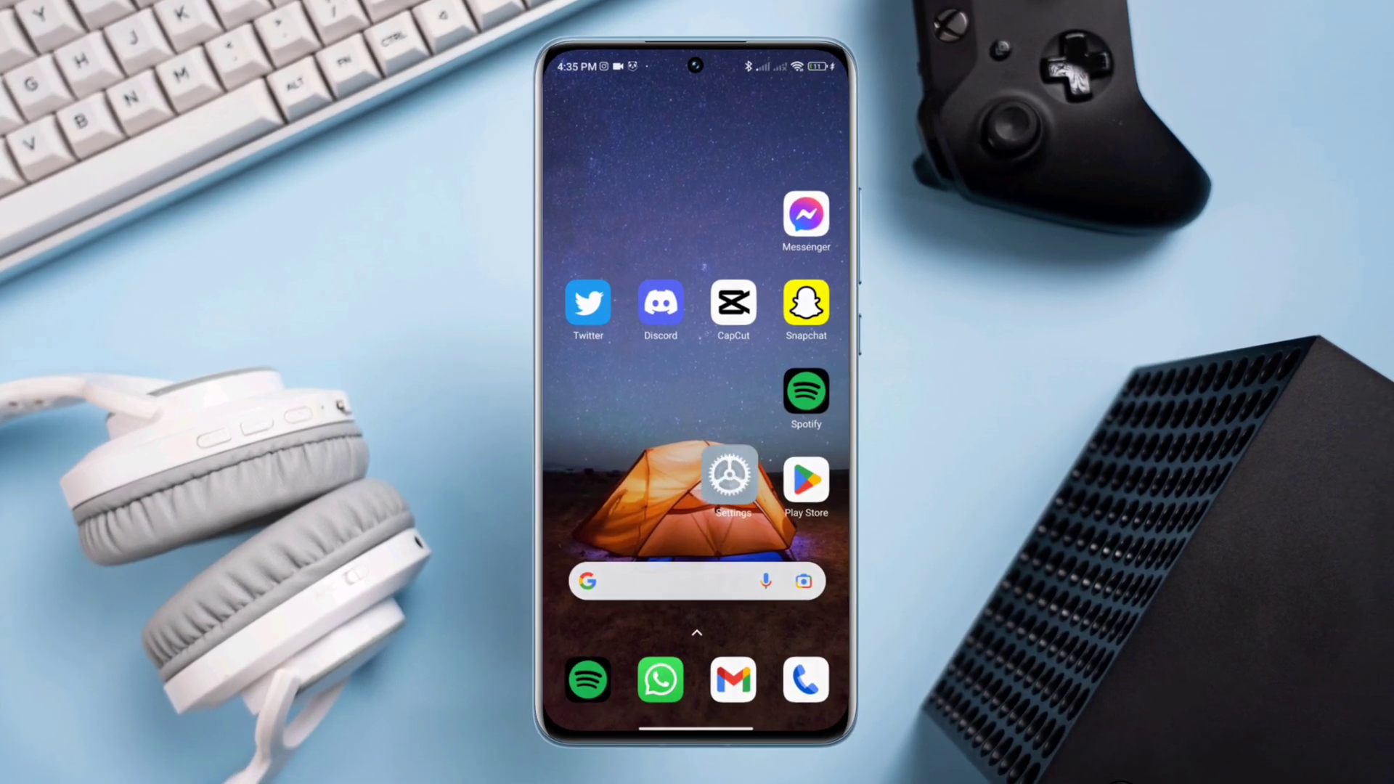
Enable Discord's Autostart and set its files and media permission to media only.
{"action": "left_click", "coordinate": [731, 477]}
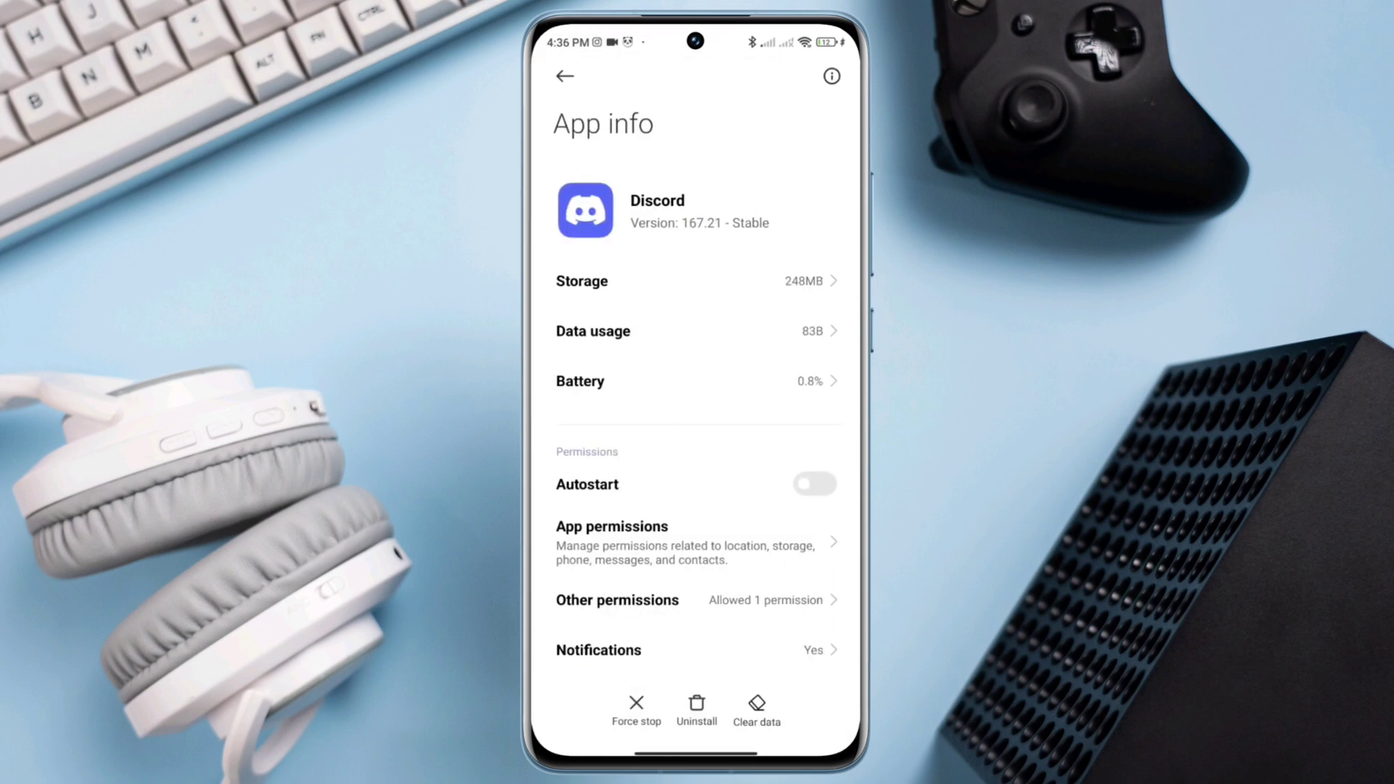
{"action": "left_click", "coordinate": [814, 483]}
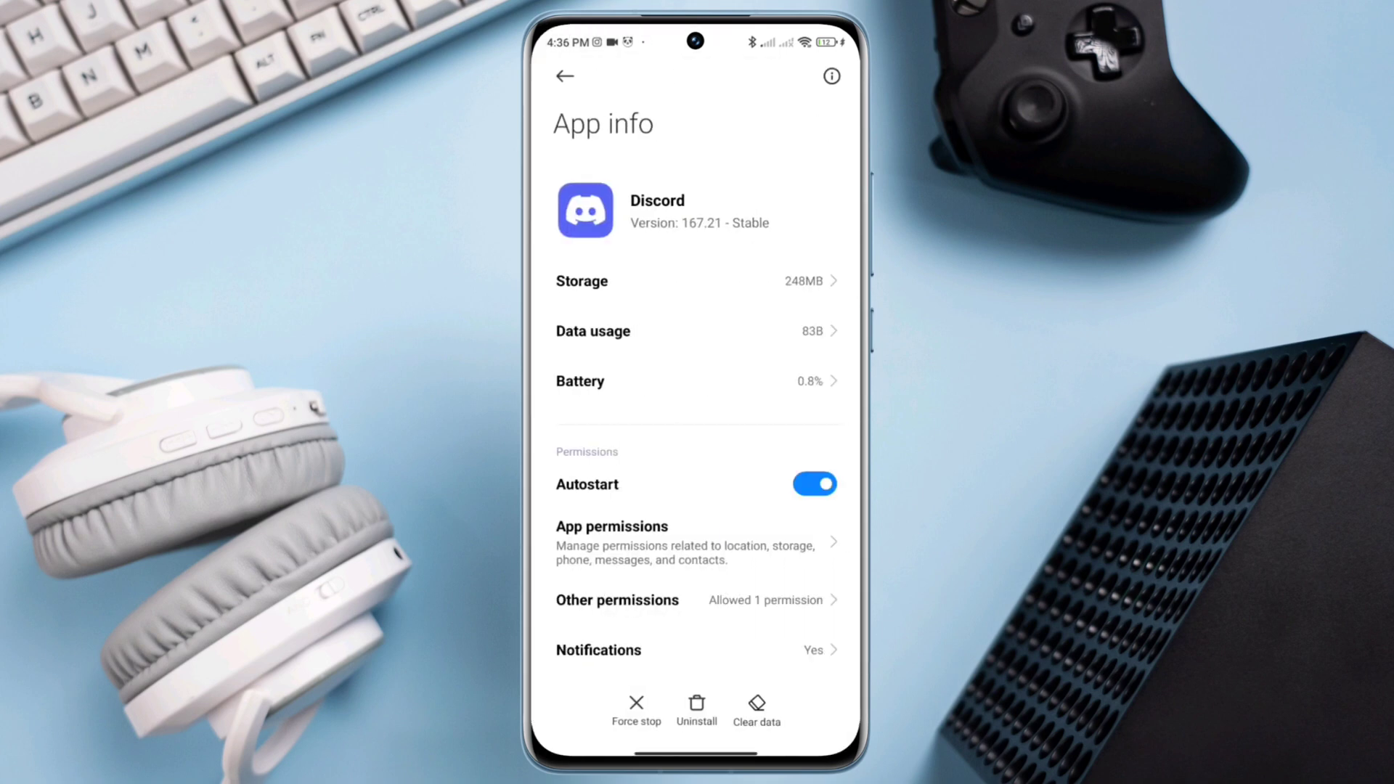
{"action": "left_click", "coordinate": [611, 527]}
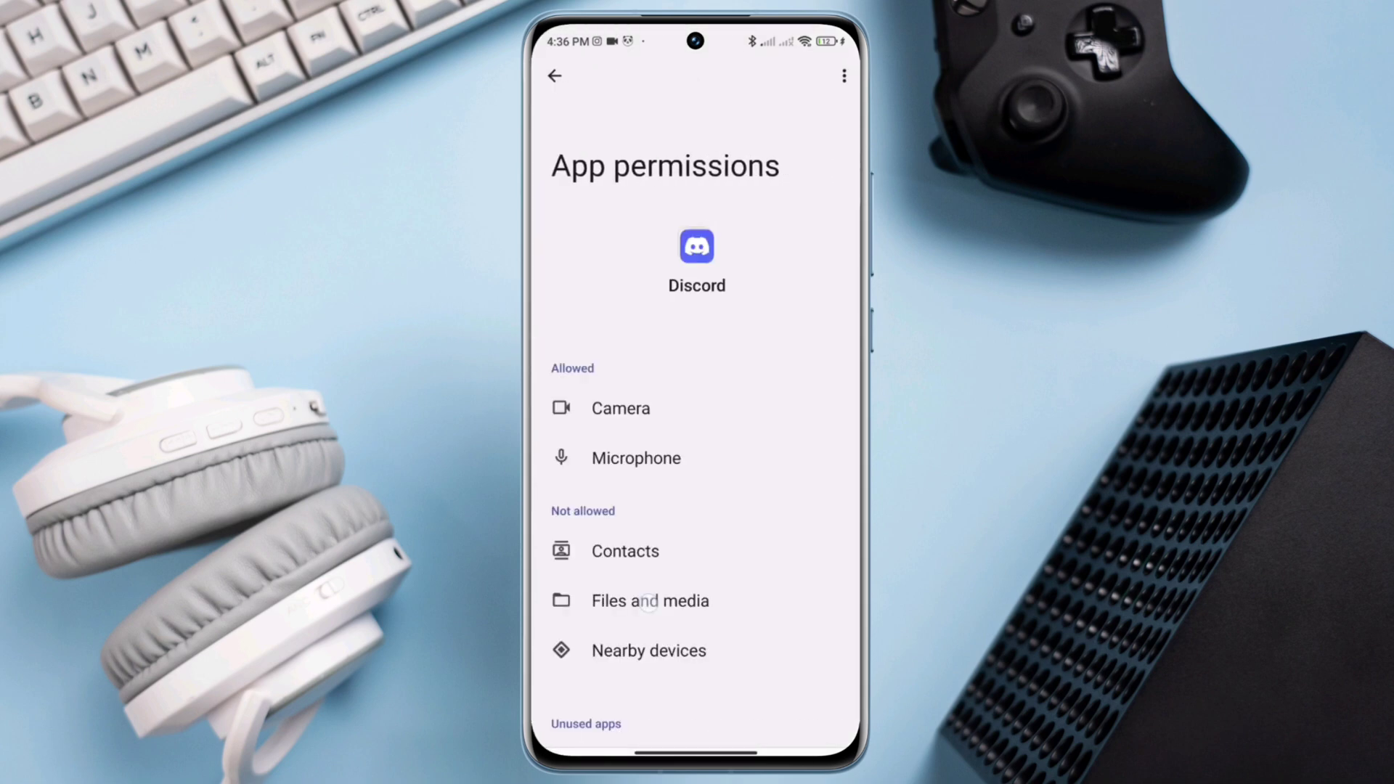
{"action": "left_click", "coordinate": [648, 601]}
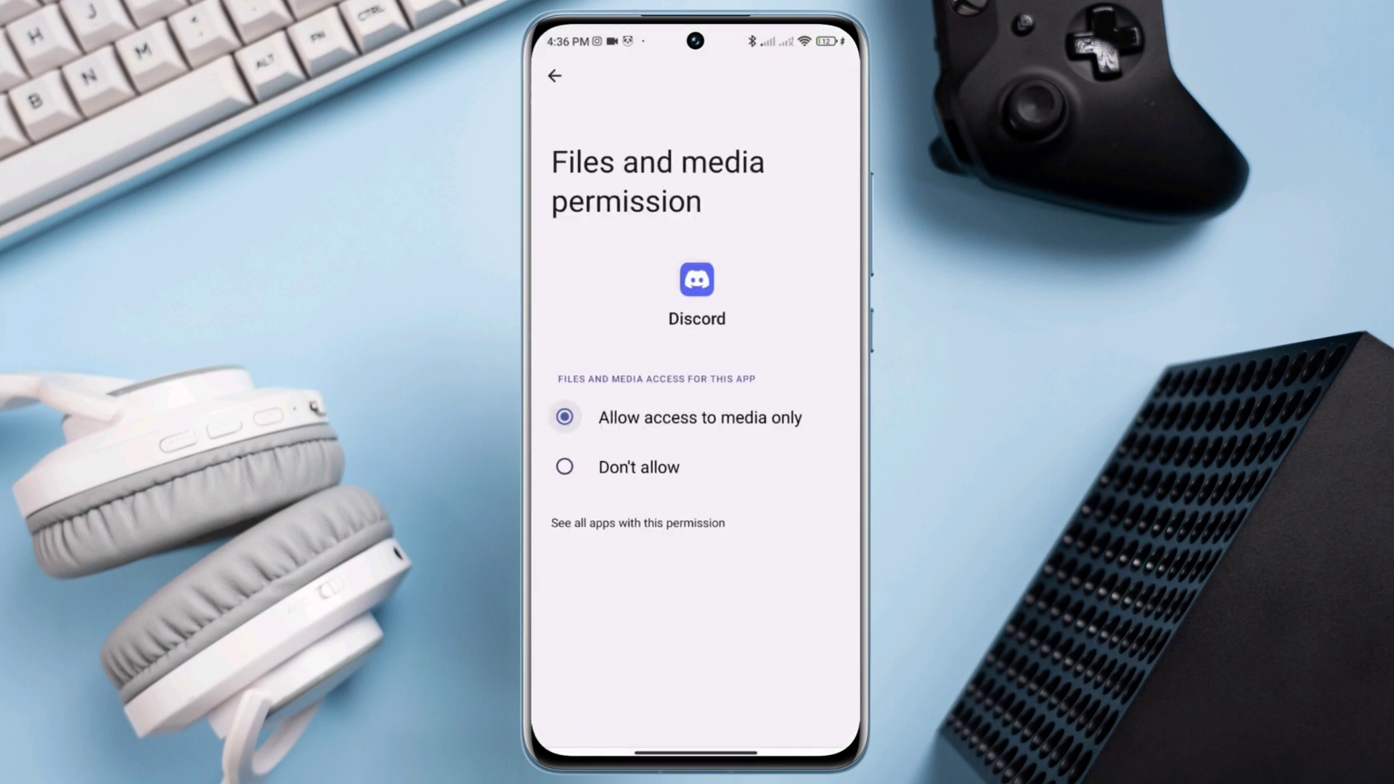
{"action": "left_click", "coordinate": [557, 77]}
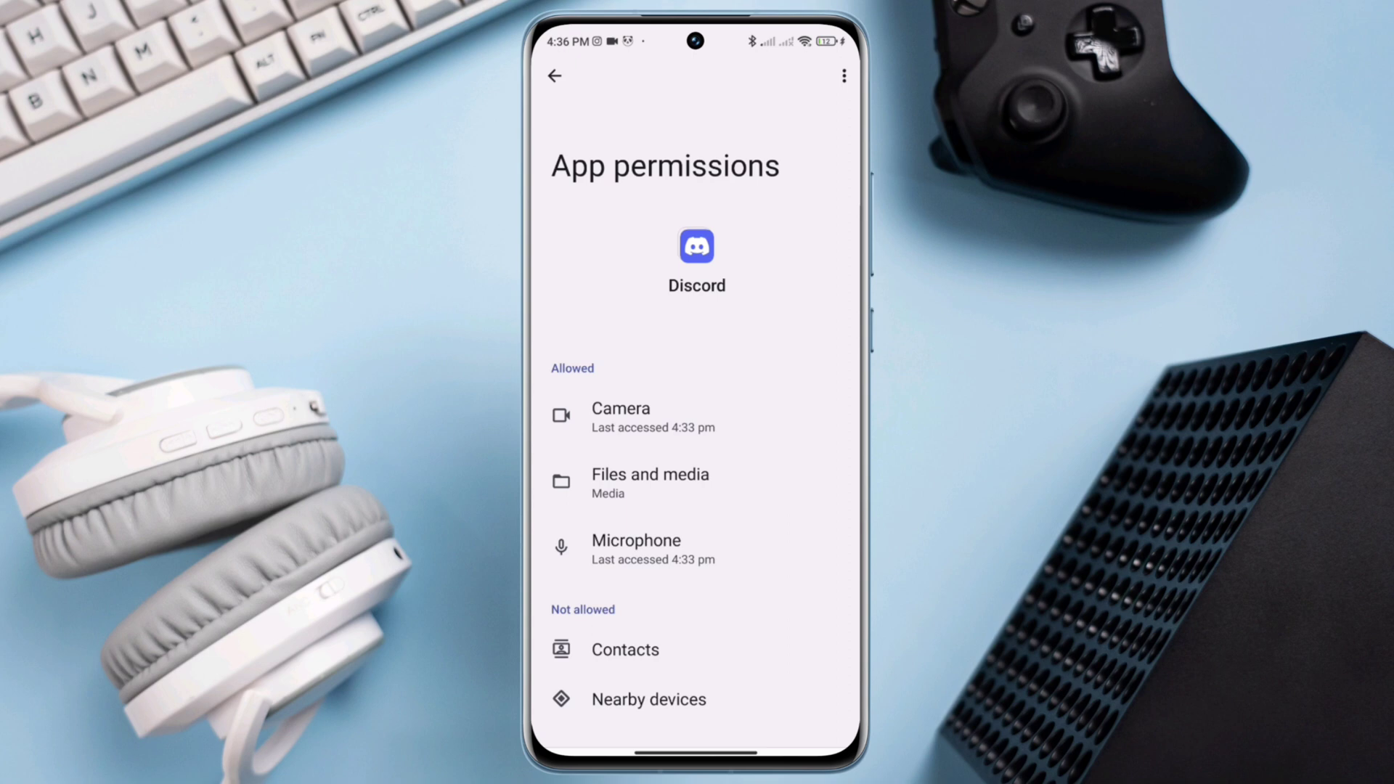
{"action": "left_click", "coordinate": [555, 76]}
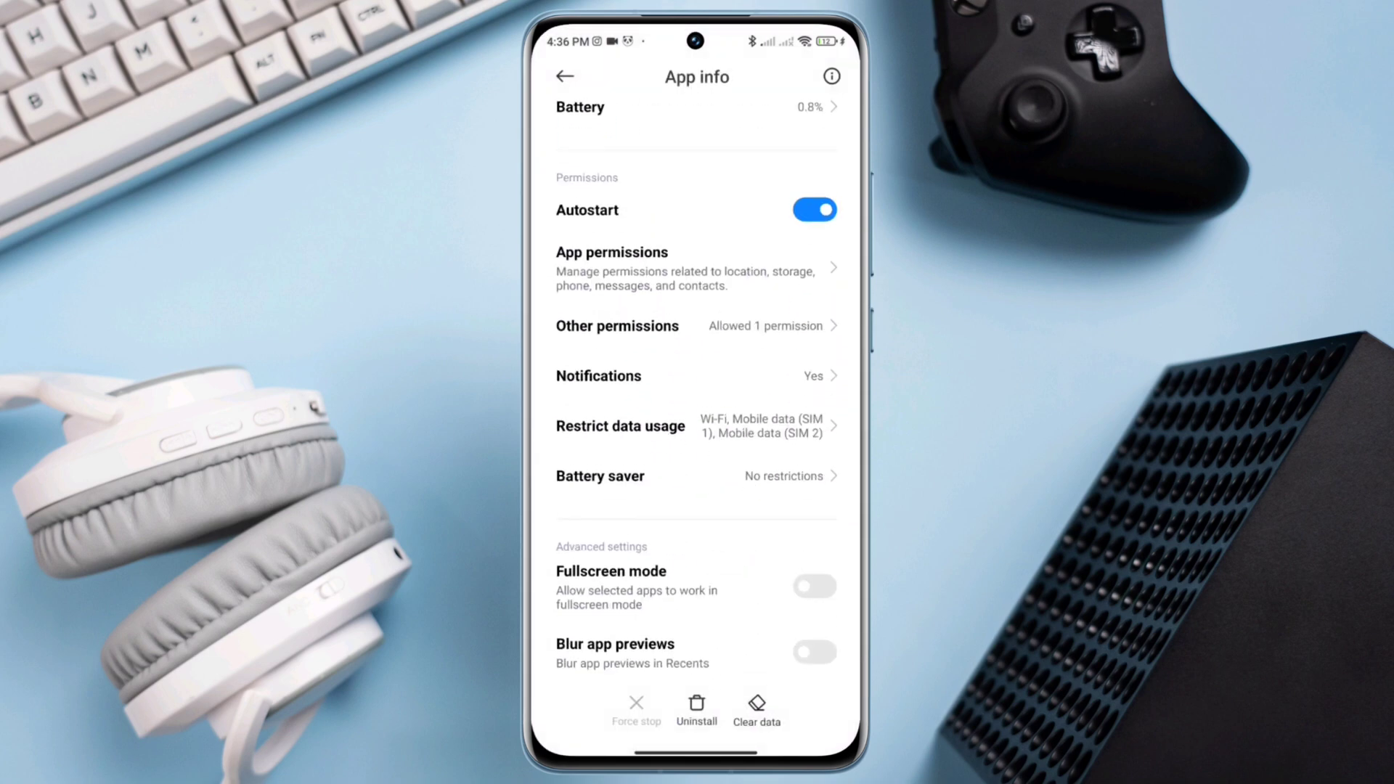
Keep Discord's data allowed on Wi-Fi and mobile data for SIM 1 and SIM 2.
{"action": "scroll", "scroll_direction": "down", "scroll_amount": 3}
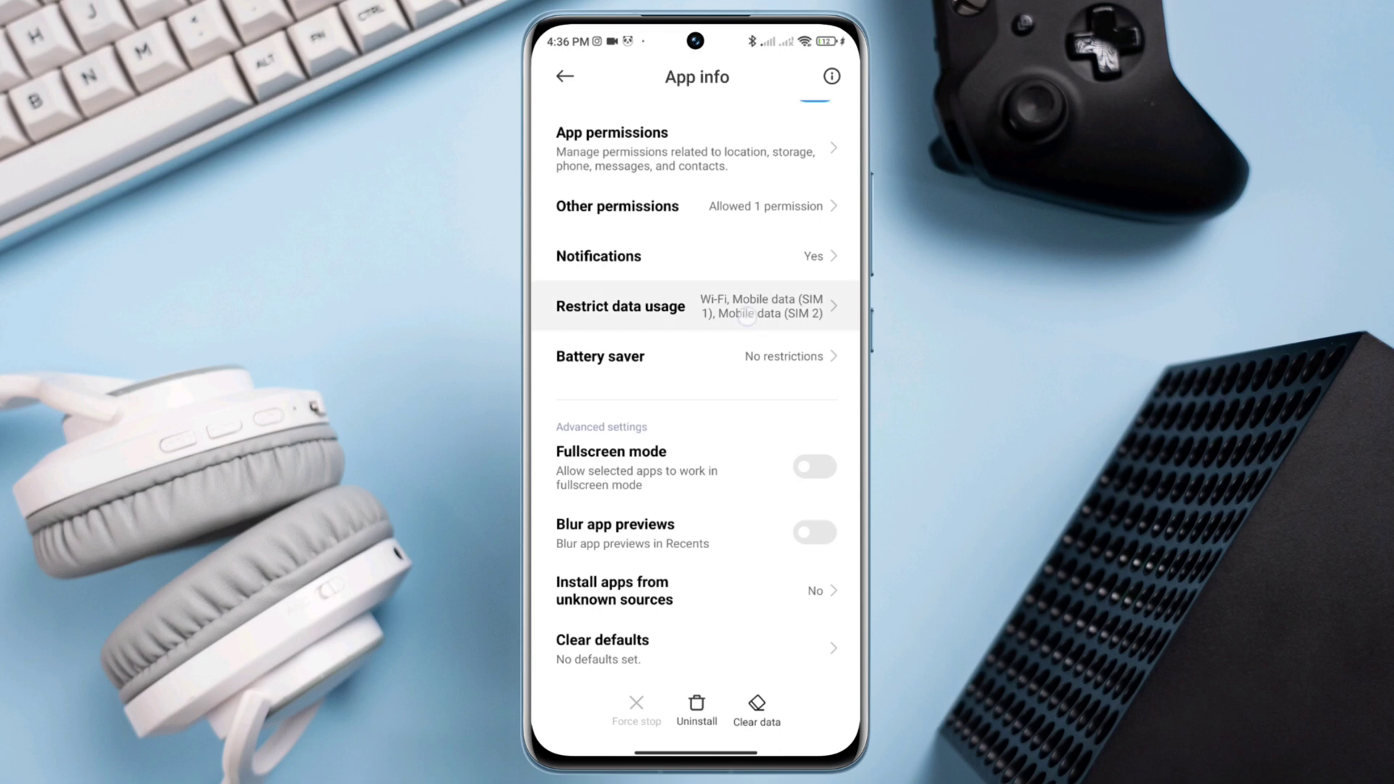
{"action": "left_click", "coordinate": [620, 306]}
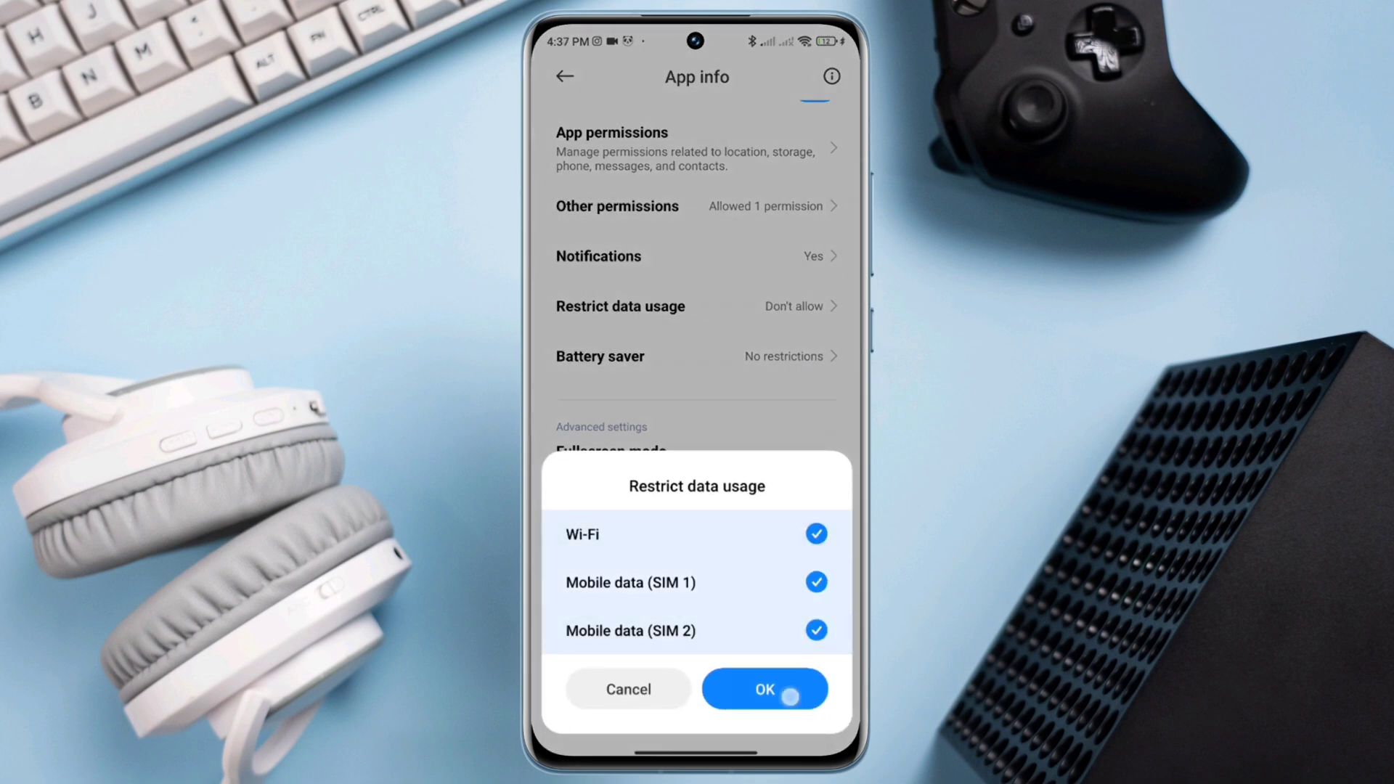
{"action": "left_click", "coordinate": [764, 688]}
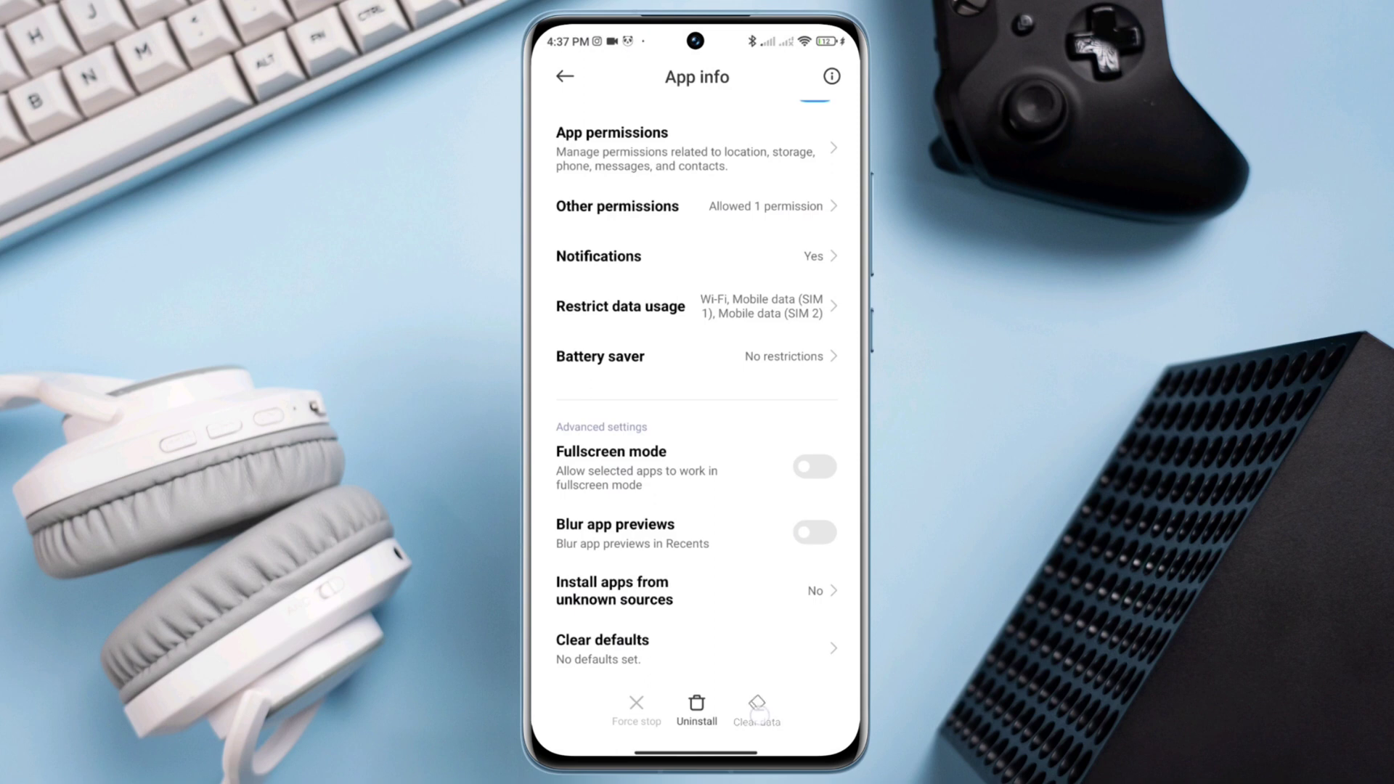
Clear Discord's cache from the Clear data options on its app info page.
{"action": "left_click", "coordinate": [756, 705]}
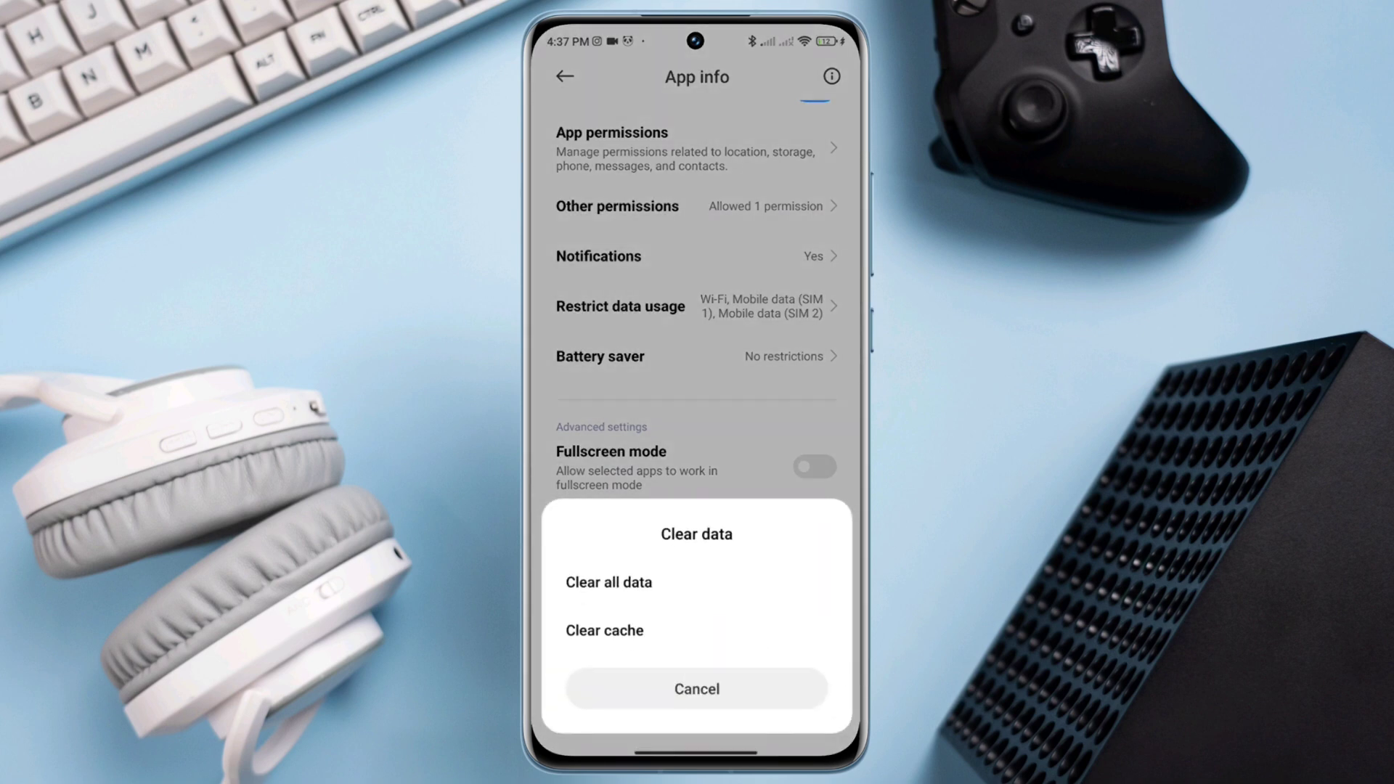
{"action": "left_click", "coordinate": [695, 688]}
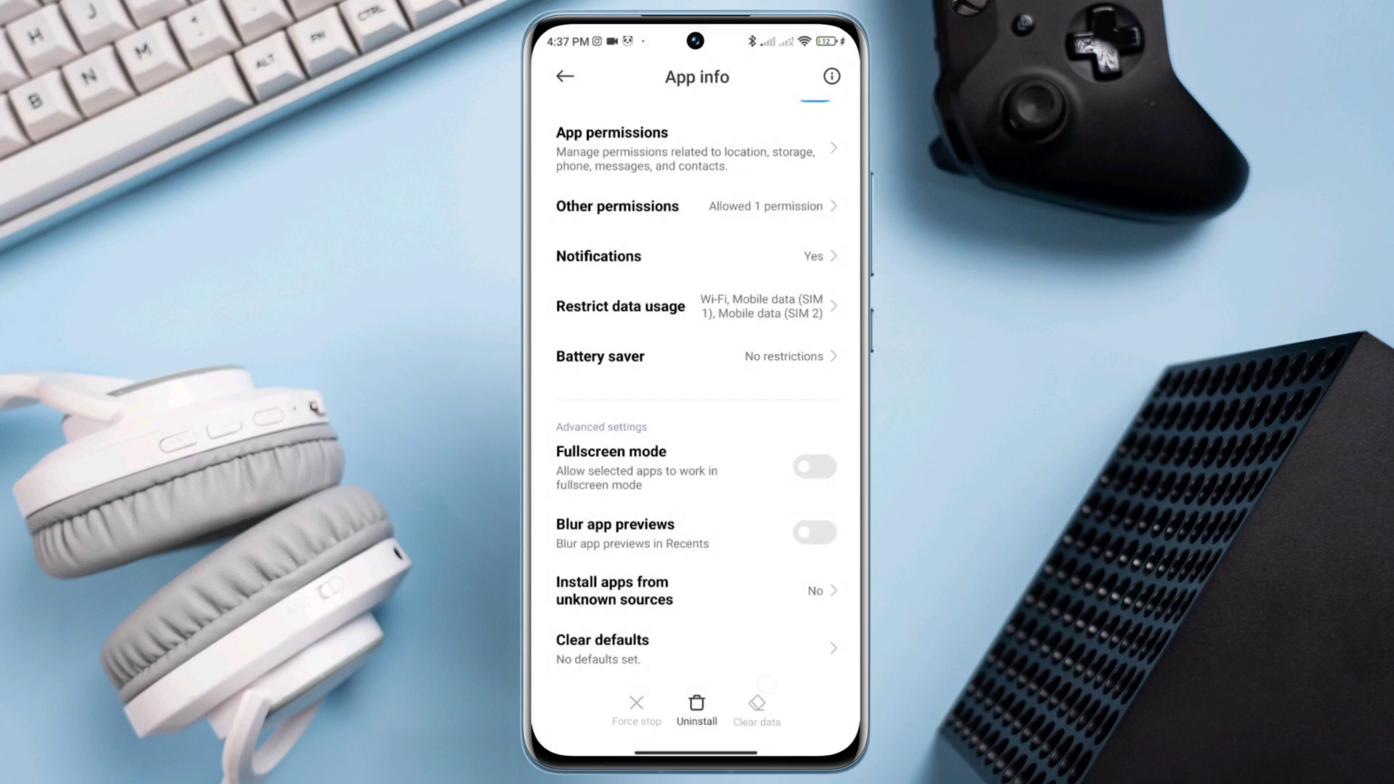